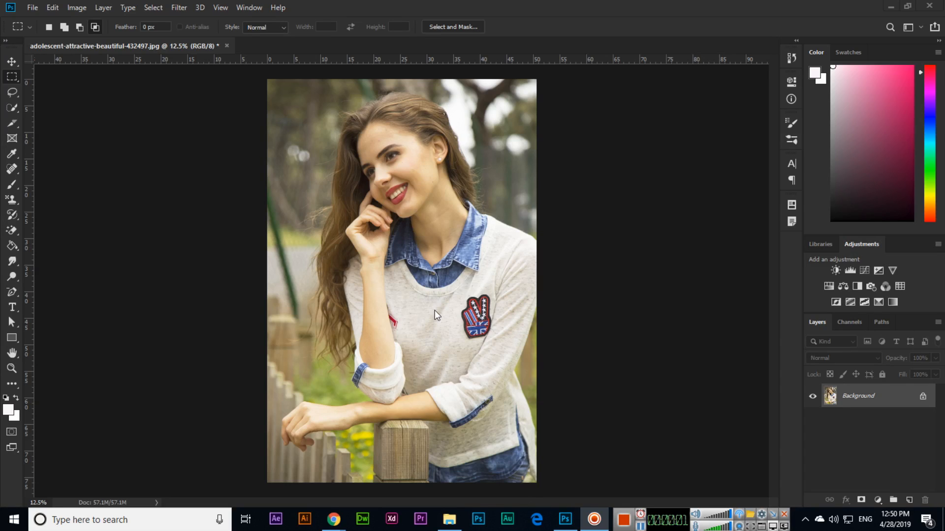
mouse_move(40, 61)
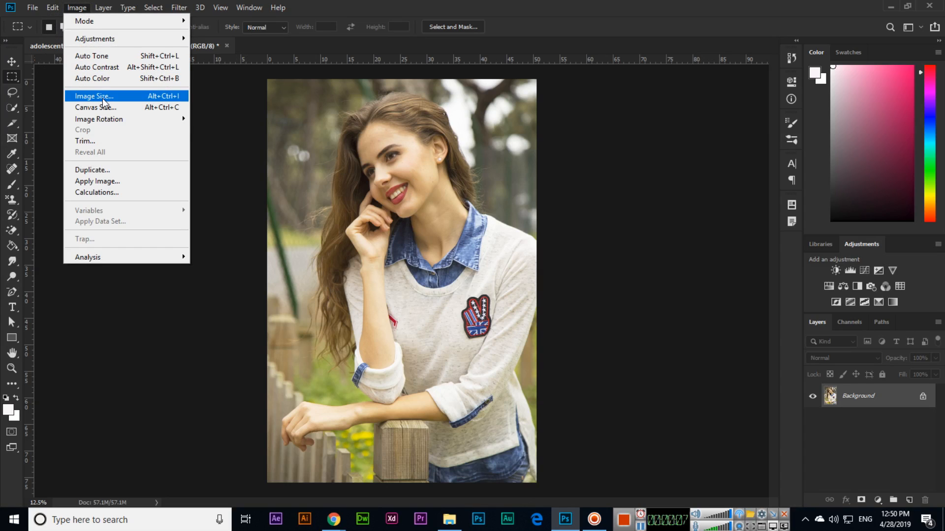
mouse_move(104, 138)
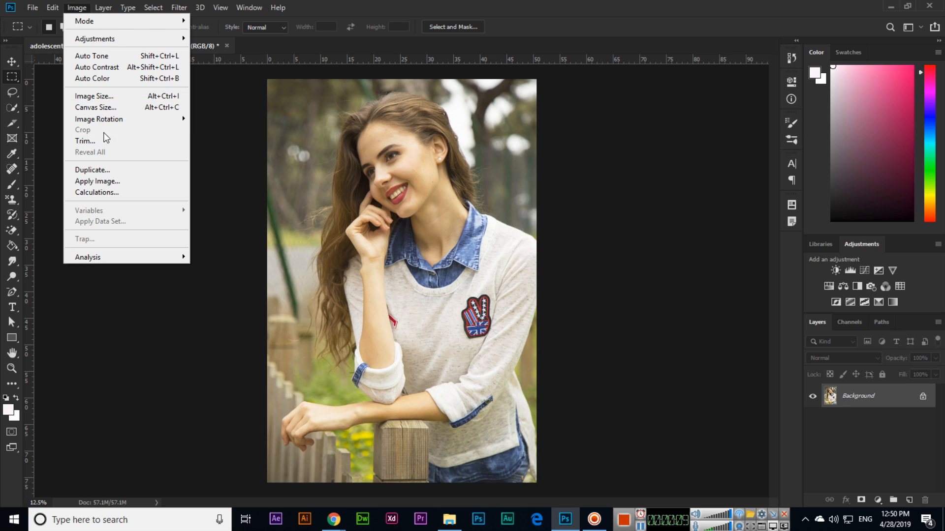
mouse_move(98, 139)
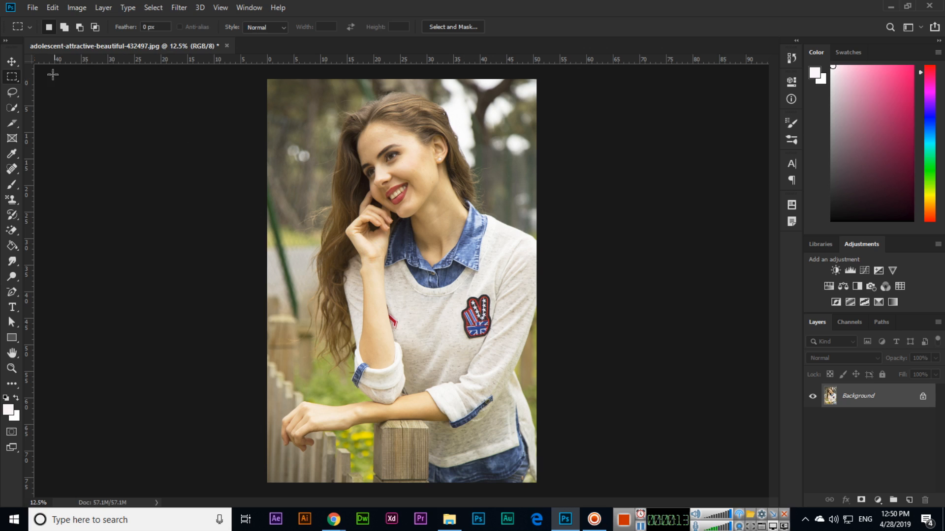
mouse_move(279, 93)
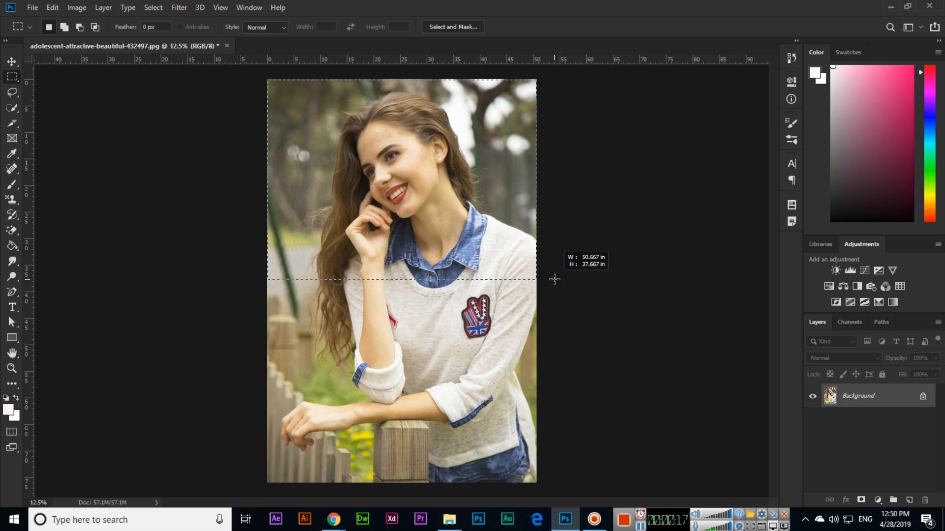
mouse_move(294, 194)
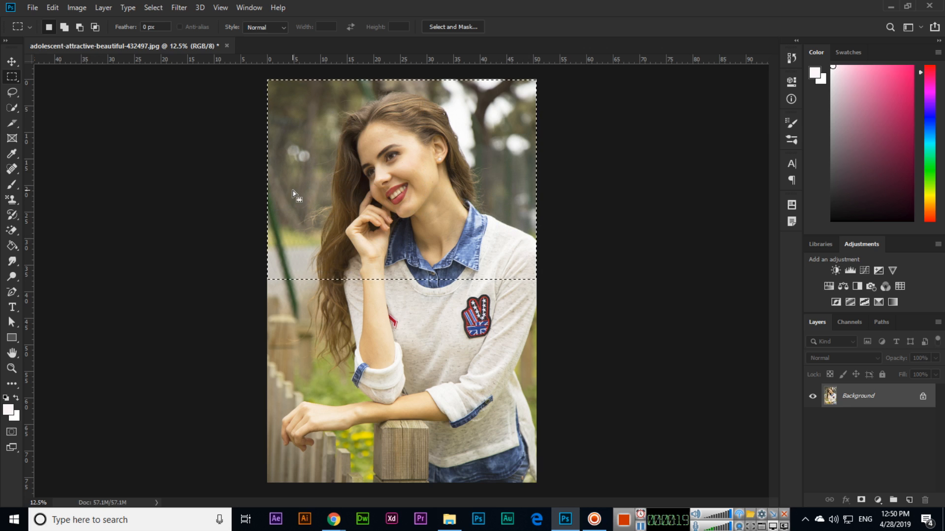
Step: Crop the photo to the square head-and-shoulders selection with Image > Crop, then pick the Elliptical Marquee Tool
click(76, 8)
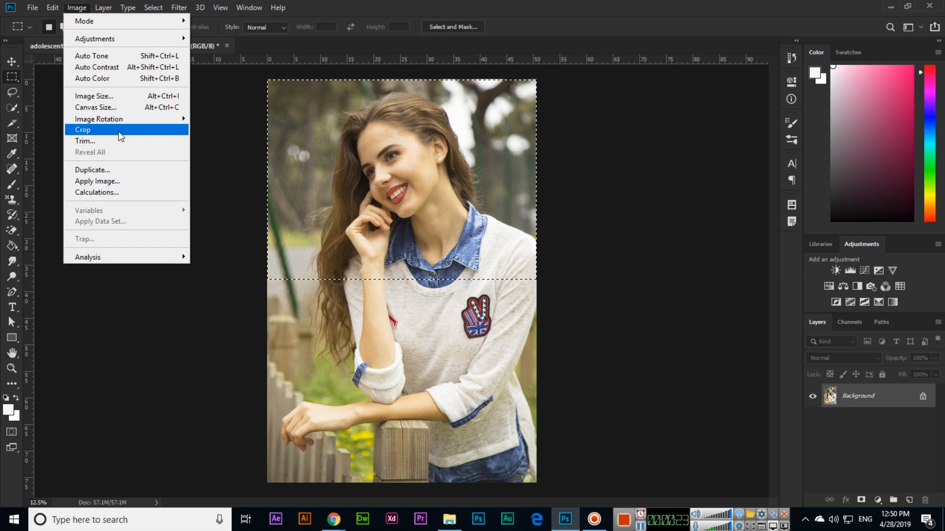
click(83, 130)
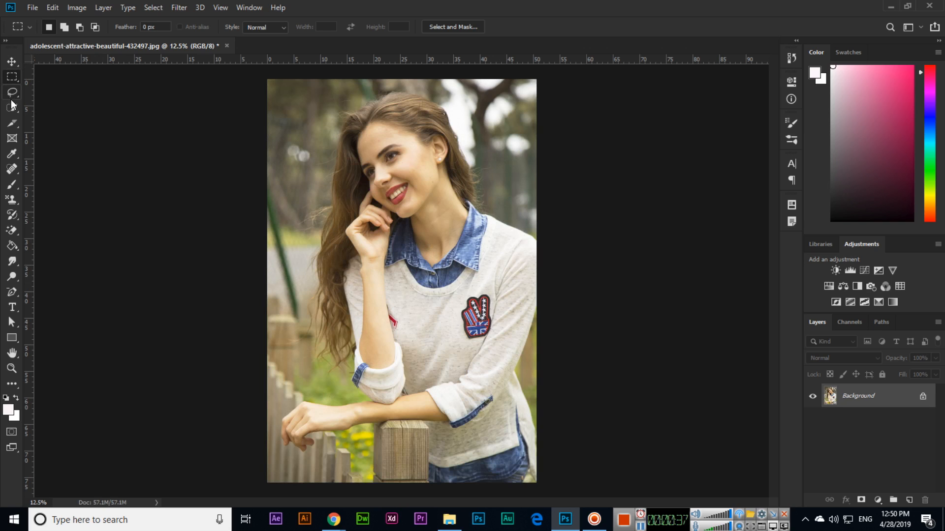
click(12, 77)
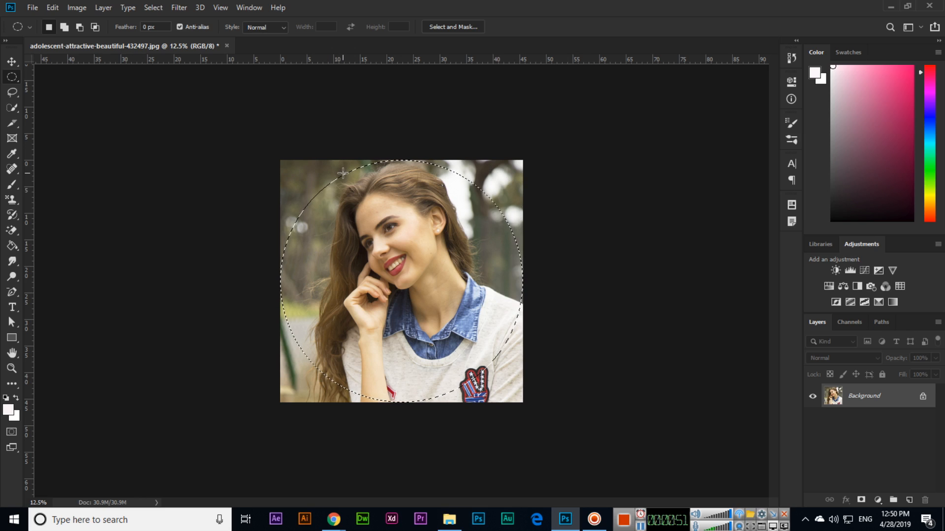
mouse_move(352, 273)
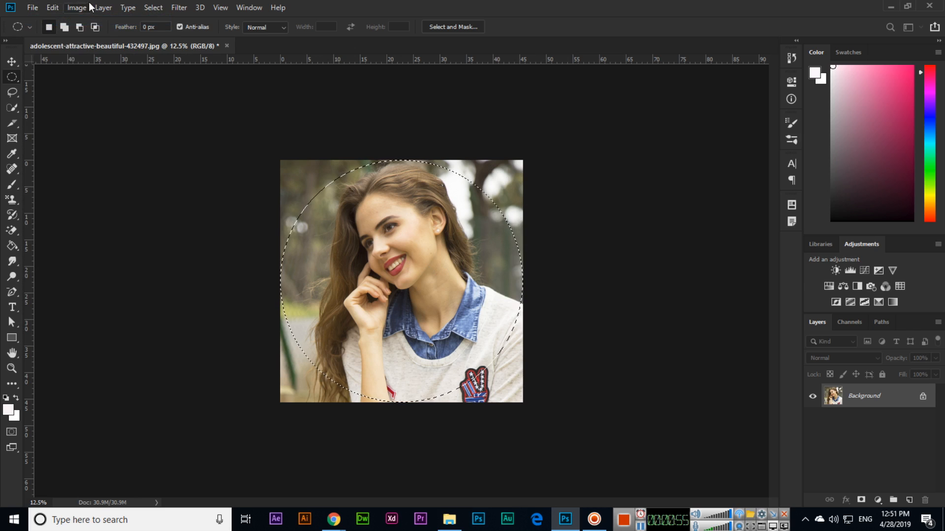
Step: Create a clipboard-sized document with a Transparent background, then return to the original photo
click(32, 7)
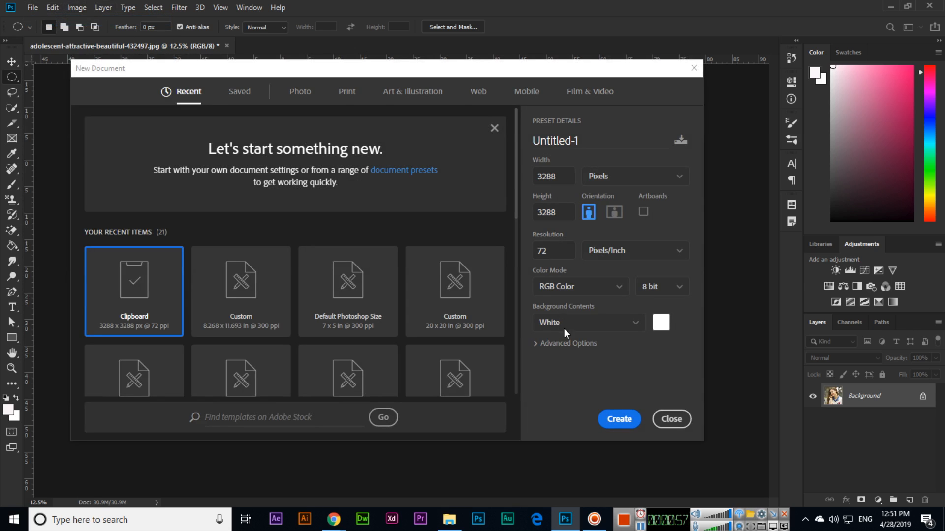
click(588, 322)
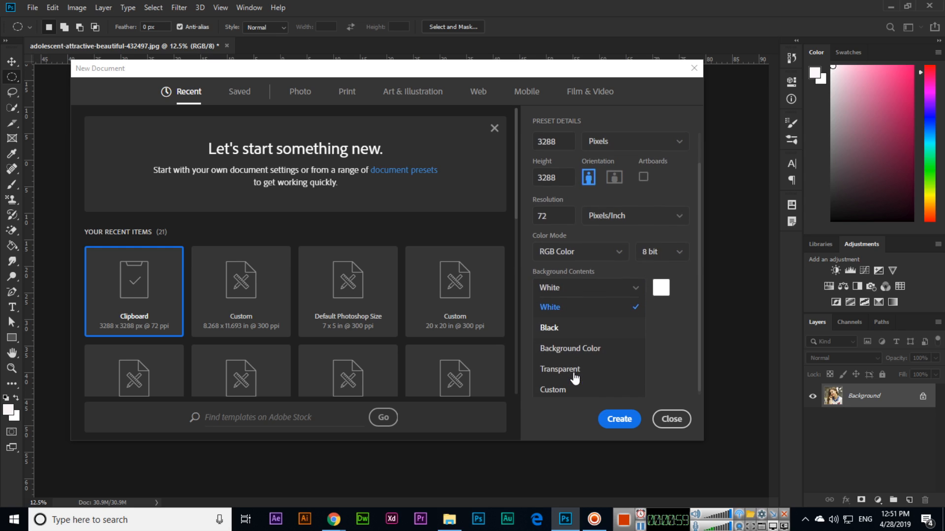
click(618, 419)
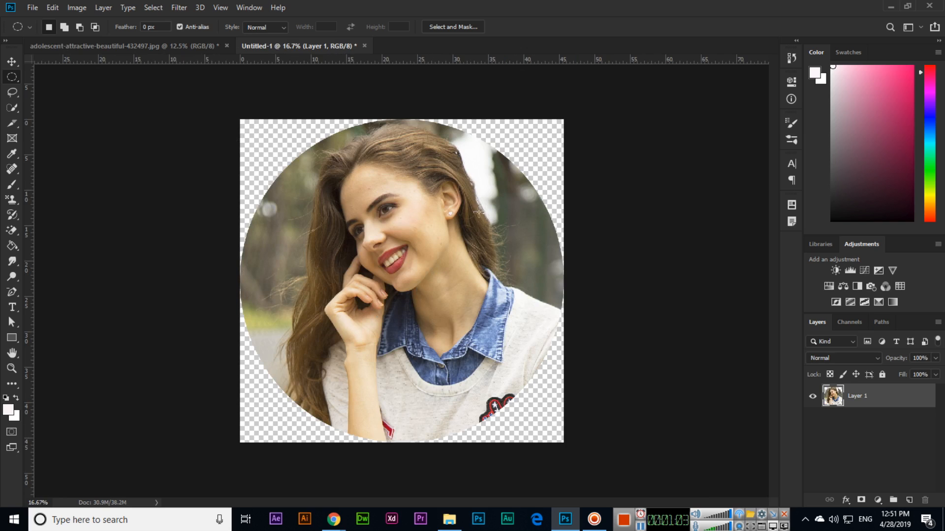
click(121, 46)
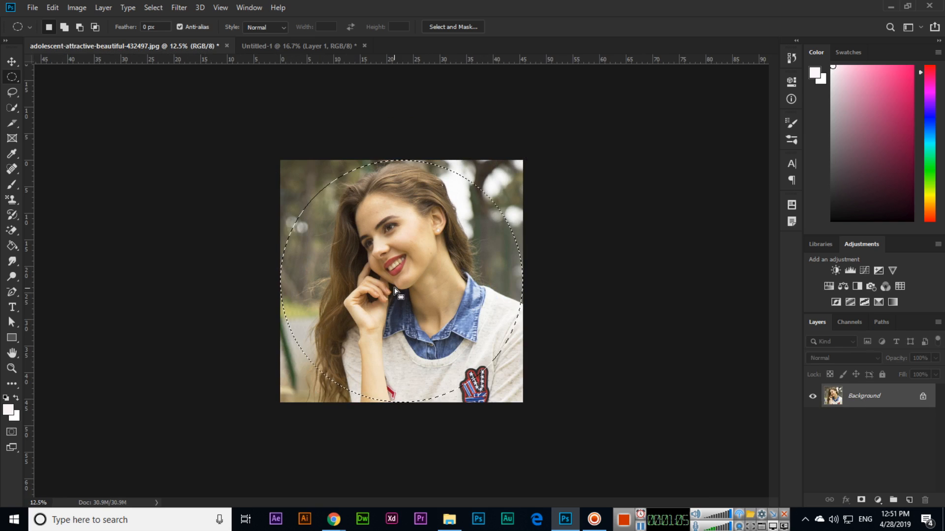
Step: Open the Image menu on the deselected square portrait
click(76, 8)
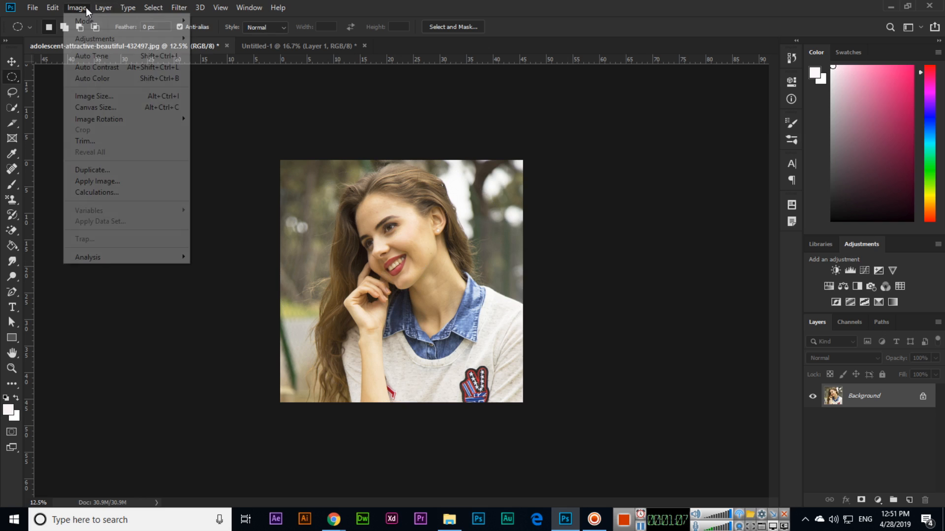
mouse_move(123, 137)
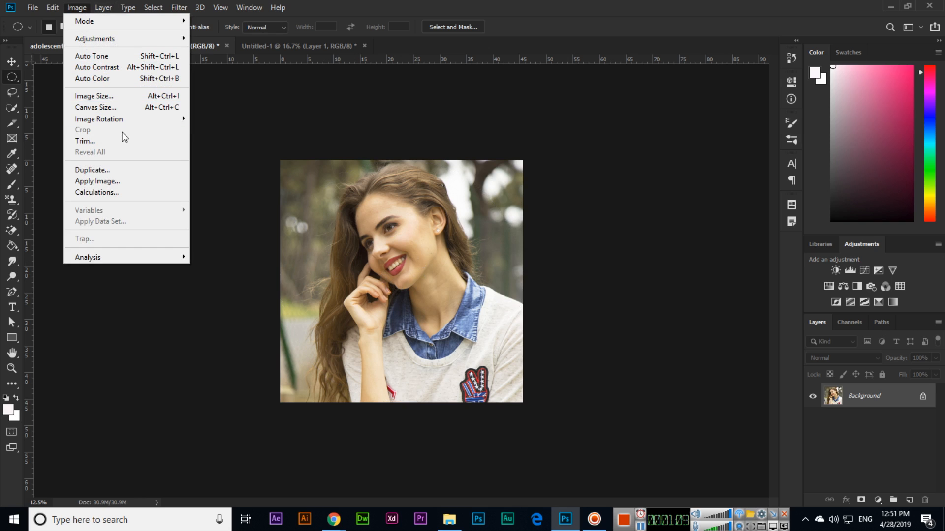
mouse_move(100, 140)
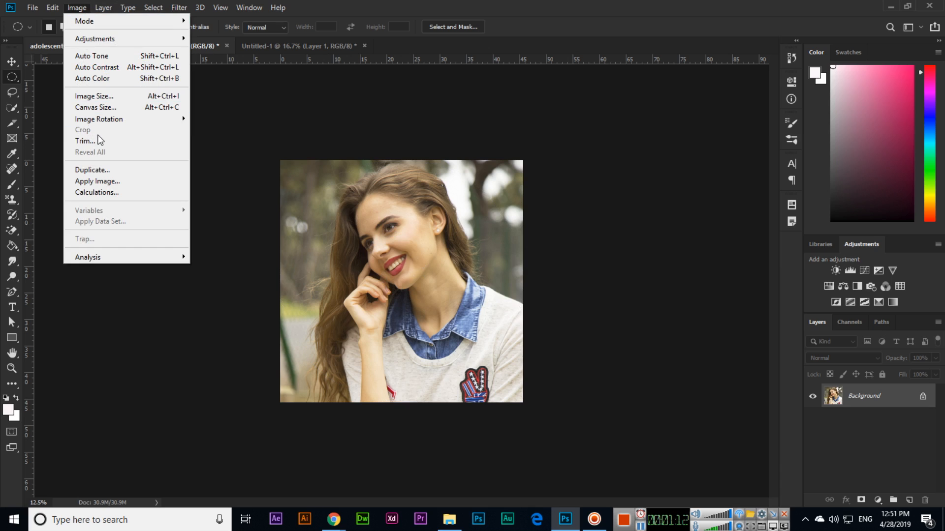